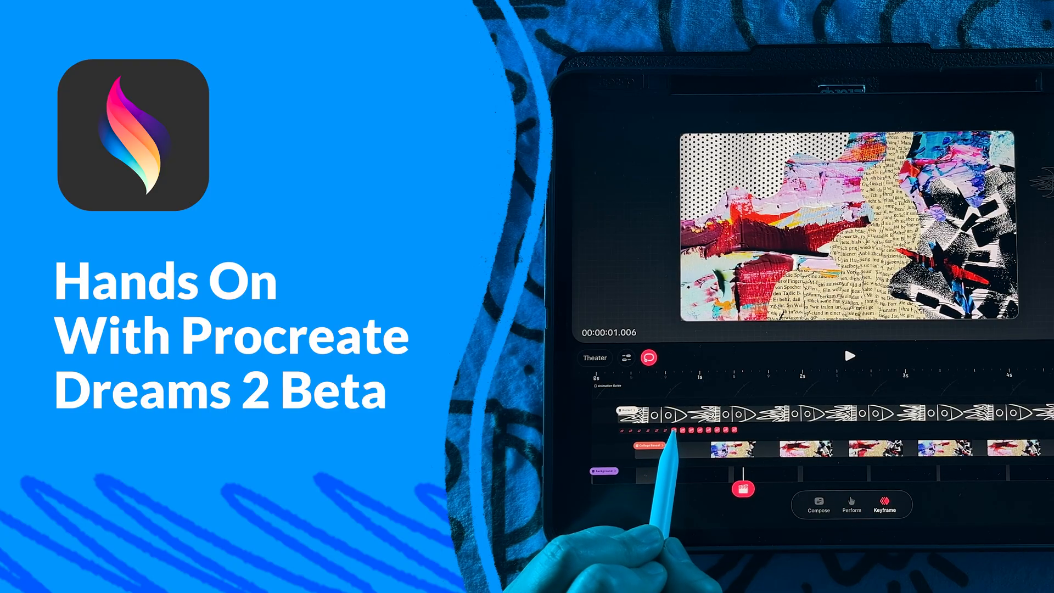
# - Move the playhead to the rocket track's keyframe at 2 seconds
pyautogui.click(660, 437)
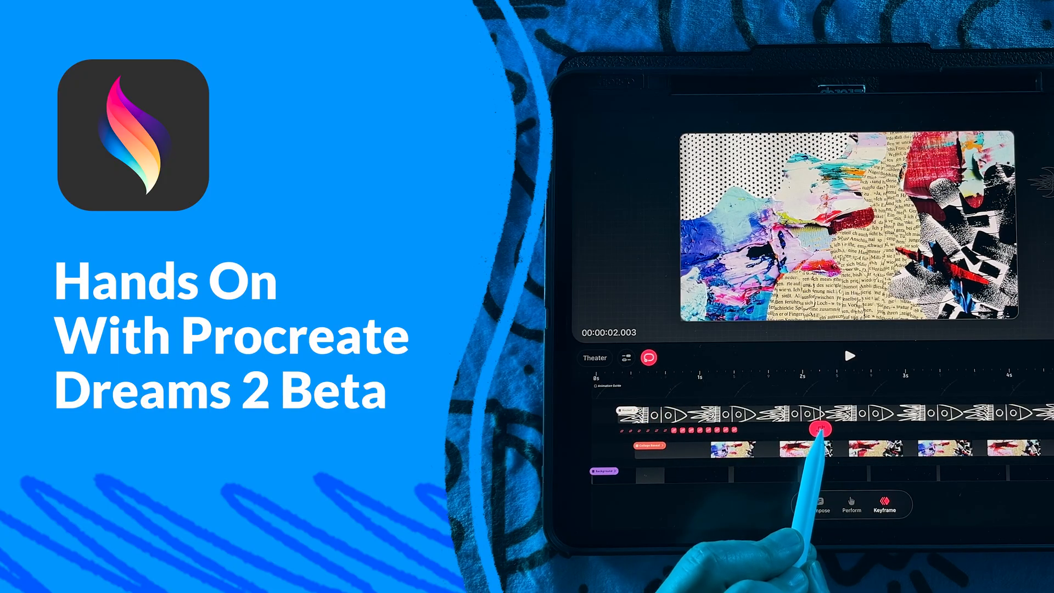
pyautogui.click(822, 429)
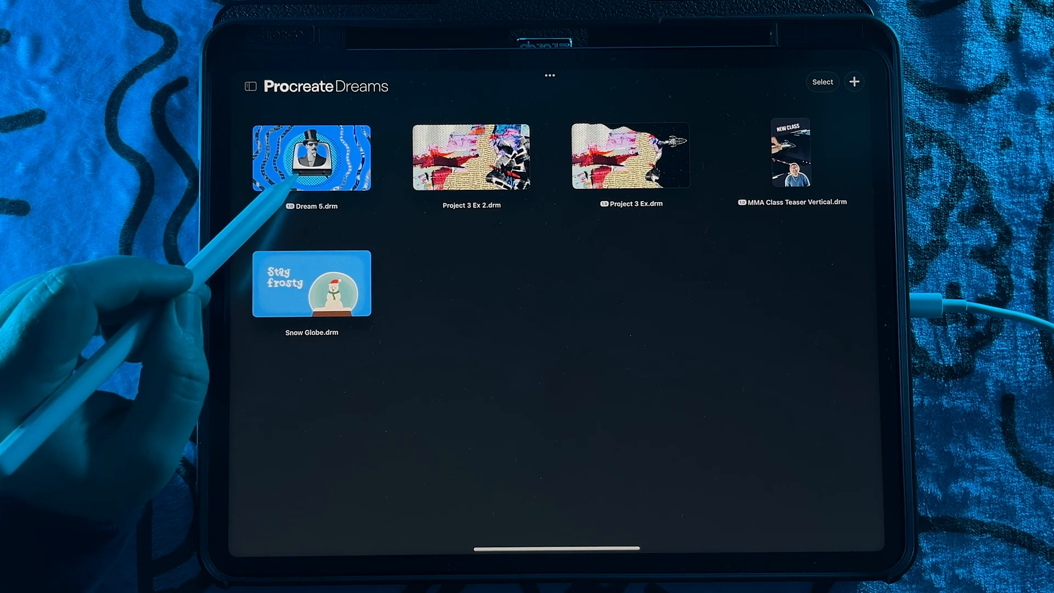
# - Go back to the Gallery and start opening the Dream 5 project
pyautogui.click(311, 158)
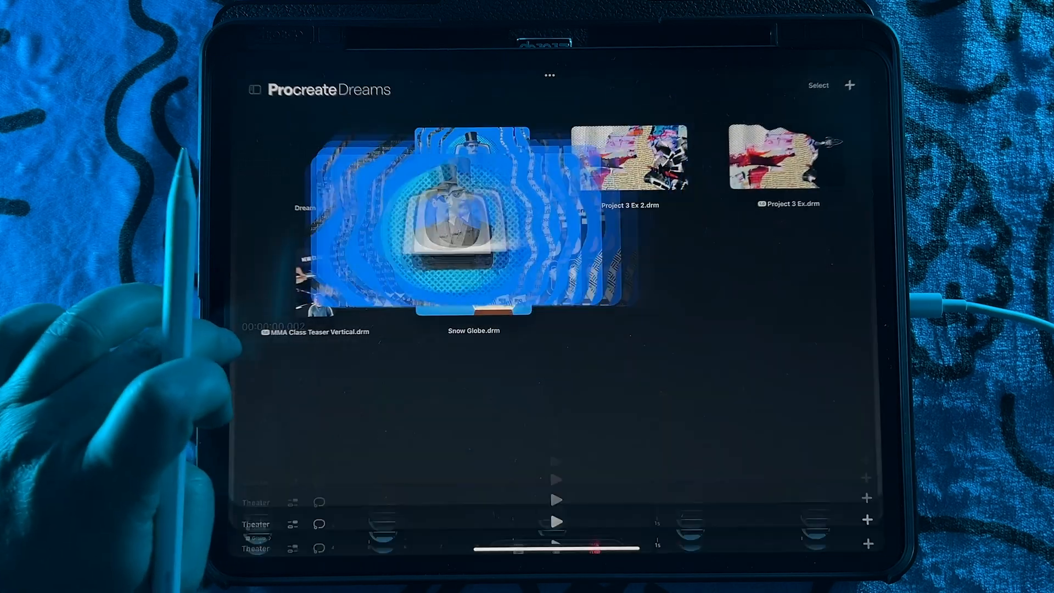
# - Open the Project 3 Ex collage project in Compose mode
pyautogui.click(474, 222)
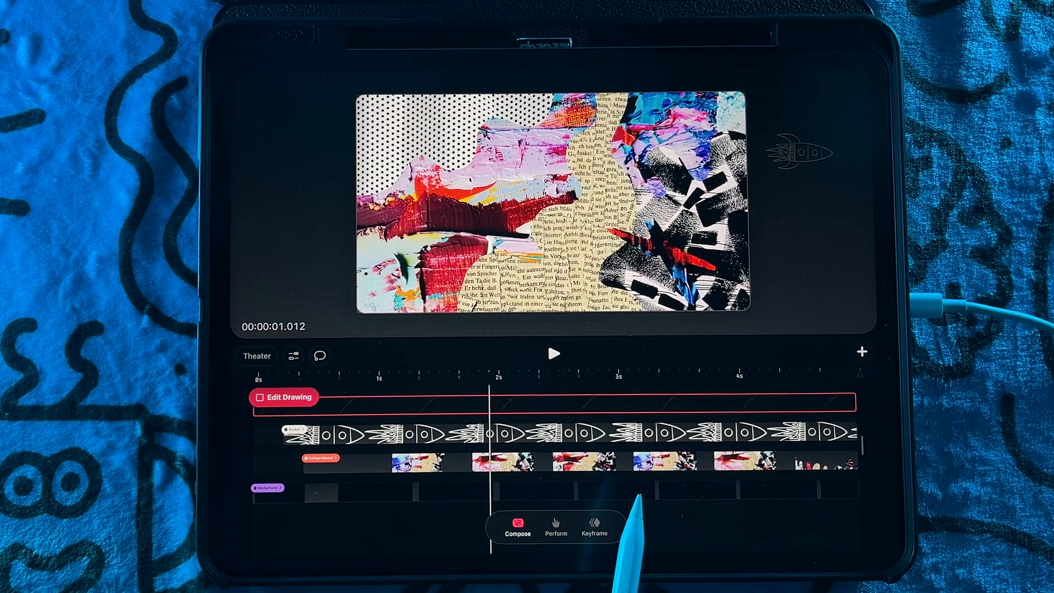
# - Select the Background track with the playhead at 1 second
pyautogui.click(862, 351)
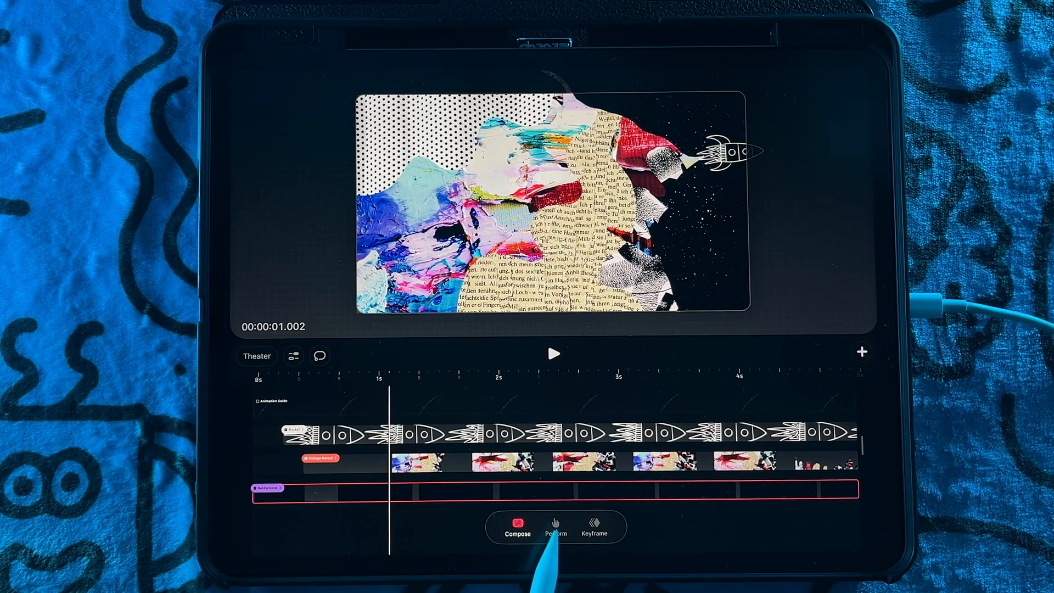
# - Switch to Perform mode and bring up the Action! Move/Filter popup on the Background track
pyautogui.click(555, 528)
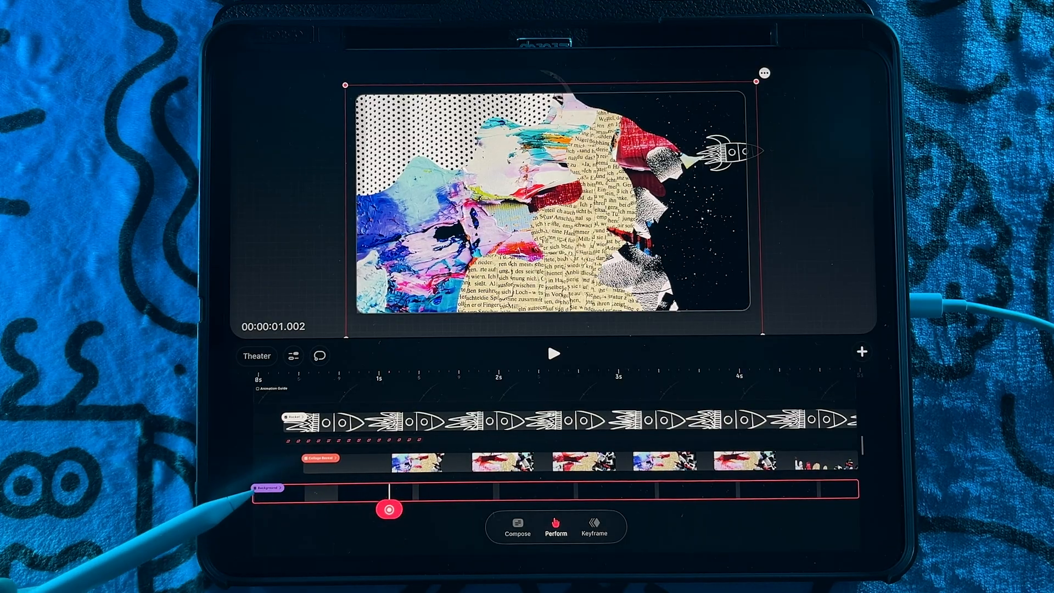
pyautogui.click(516, 527)
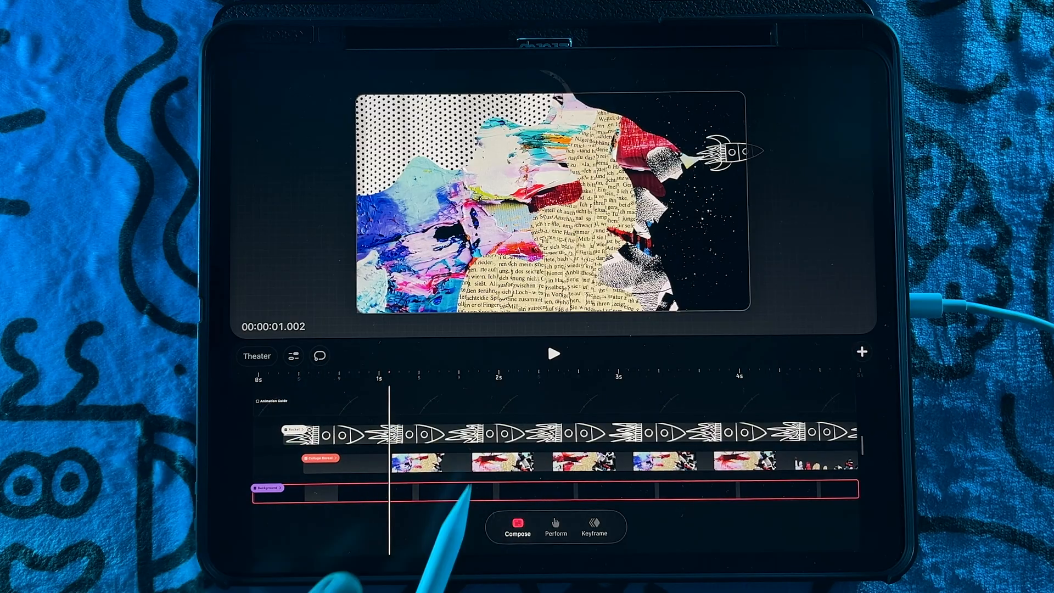
pyautogui.click(557, 527)
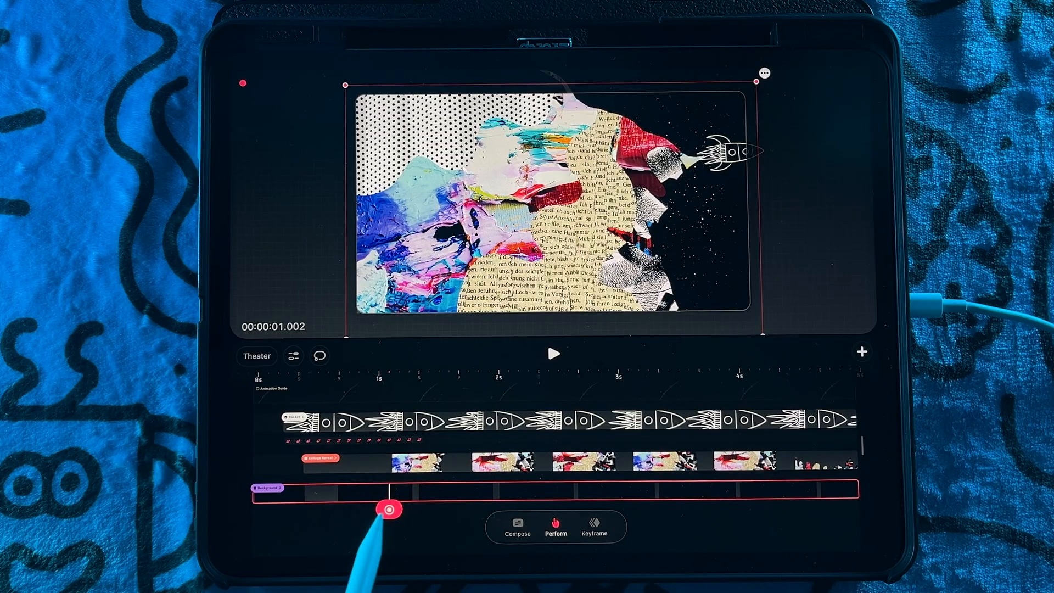
pyautogui.click(390, 509)
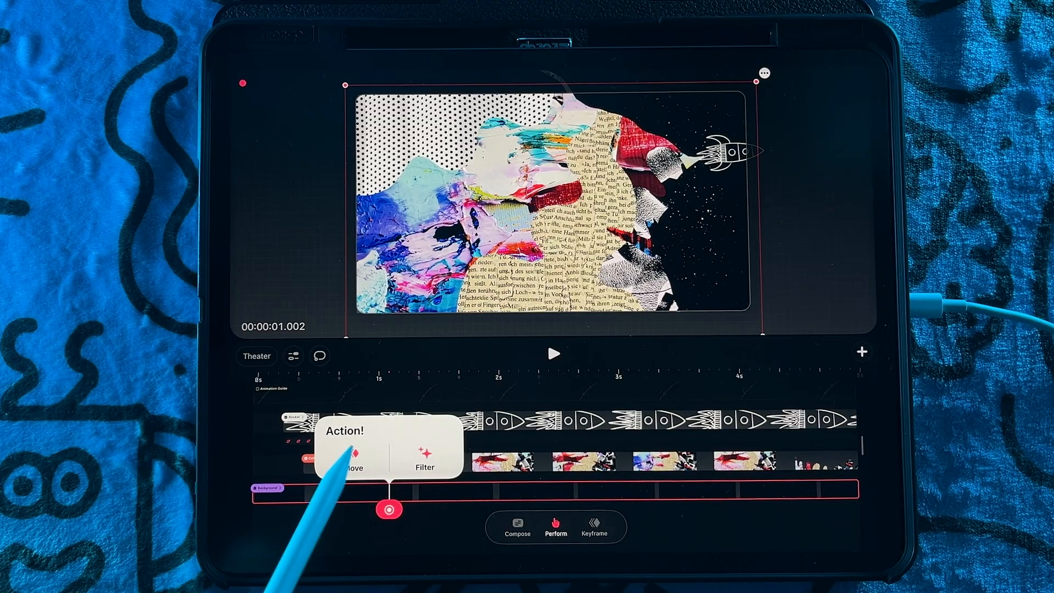
# - Record a Move performance on the background with motion filtering set to 33%
pyautogui.click(350, 460)
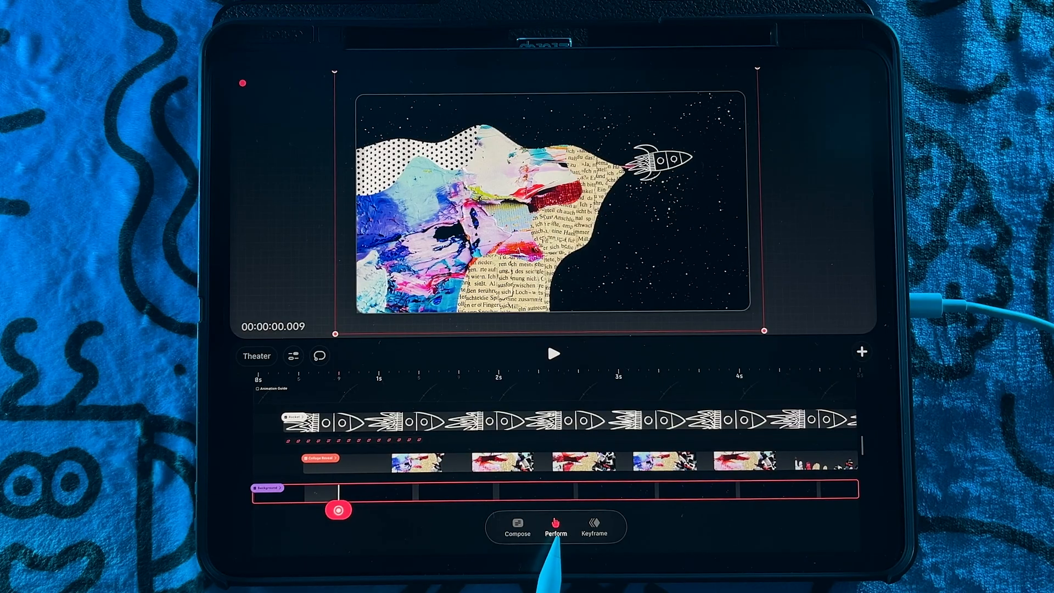
pyautogui.click(555, 526)
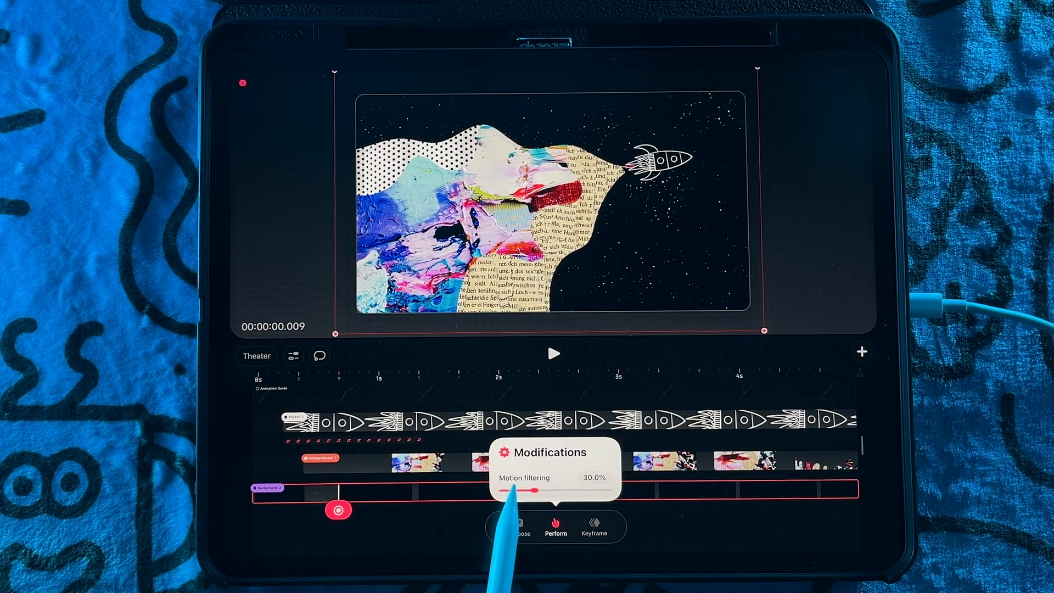
pyautogui.moveTo(506, 491); pyautogui.dragTo(535, 491)
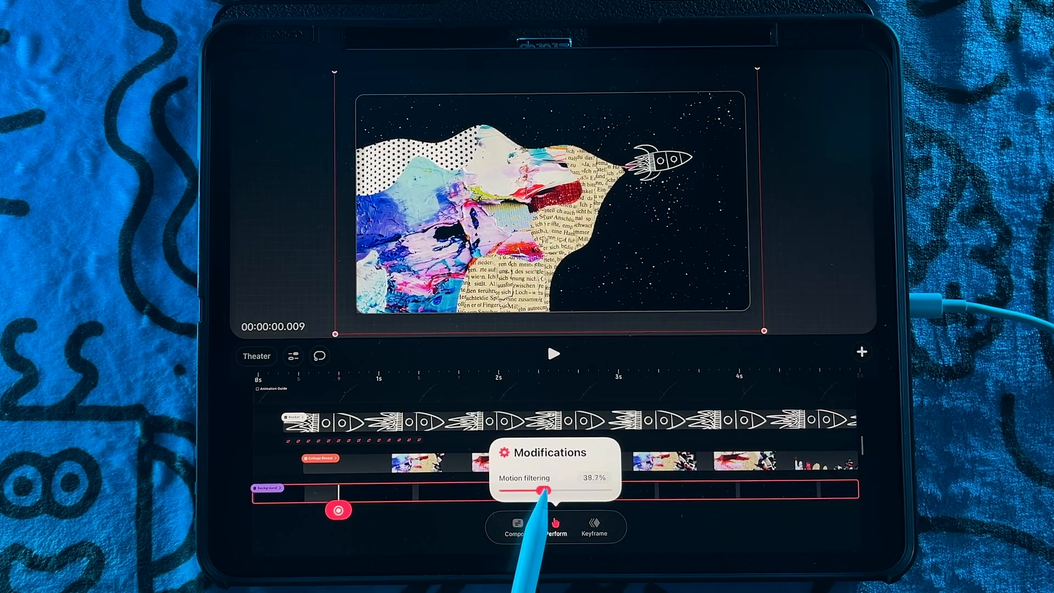
pyautogui.moveTo(543, 491); pyautogui.dragTo(518, 491)
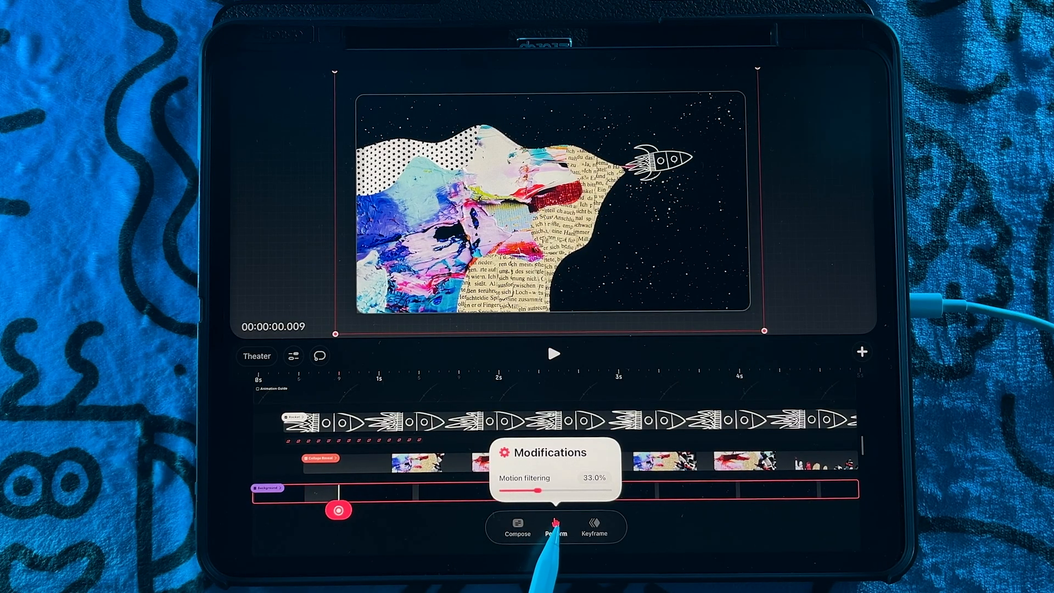
pyautogui.click(555, 527)
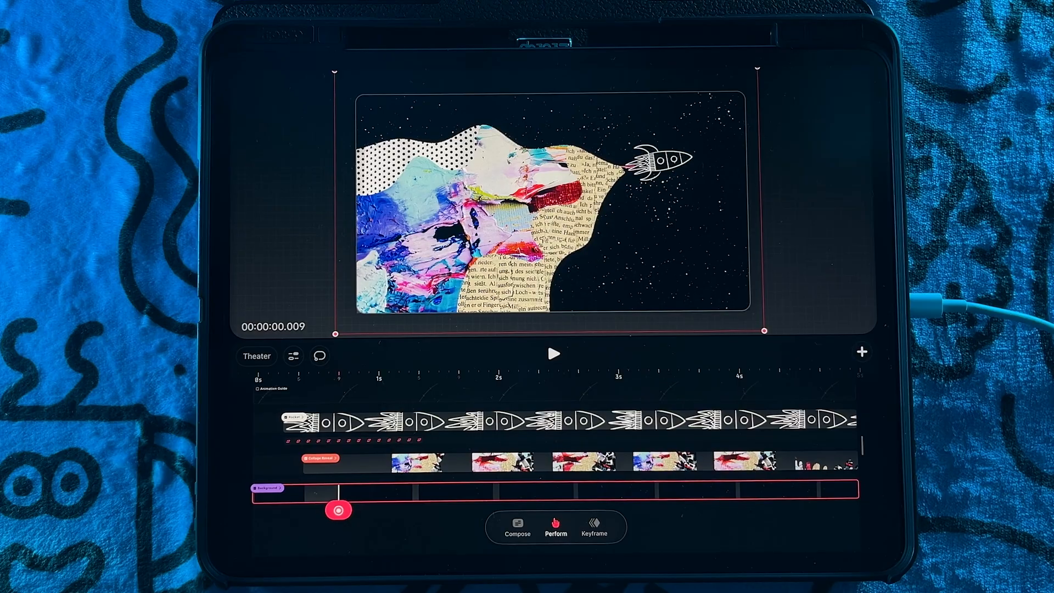
pyautogui.click(594, 526)
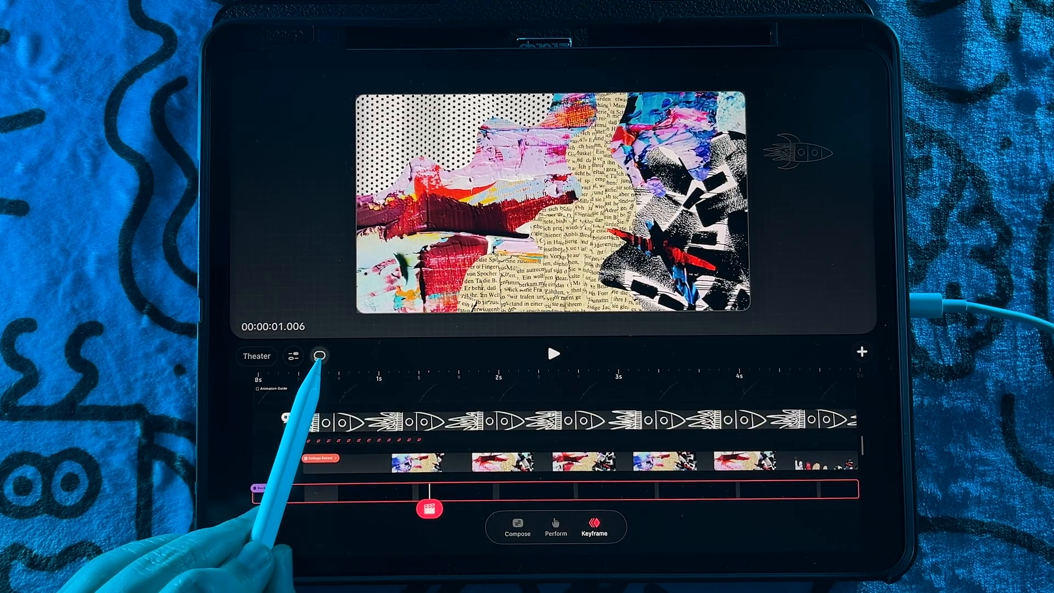
# - Show the rocket track's keyframes and jump to the 2-second keyframe
pyautogui.click(320, 356)
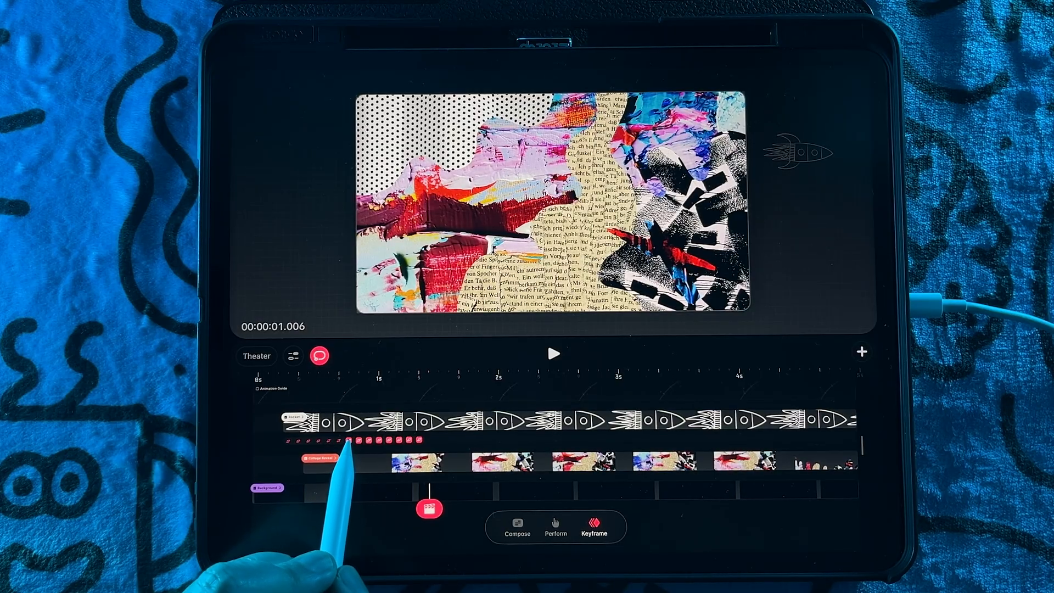
pyautogui.click(347, 442)
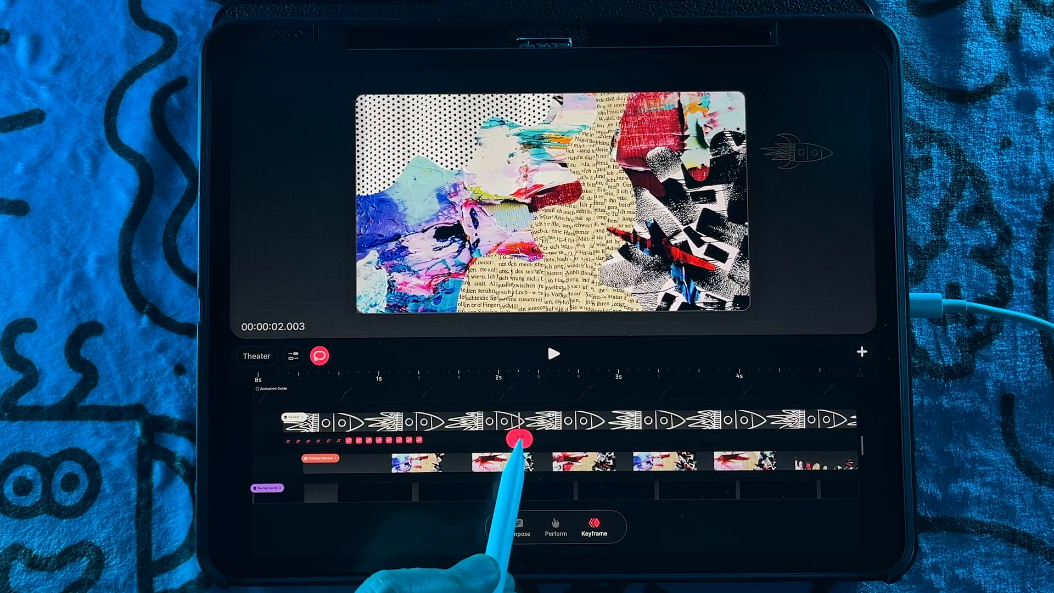
pyautogui.click(516, 438)
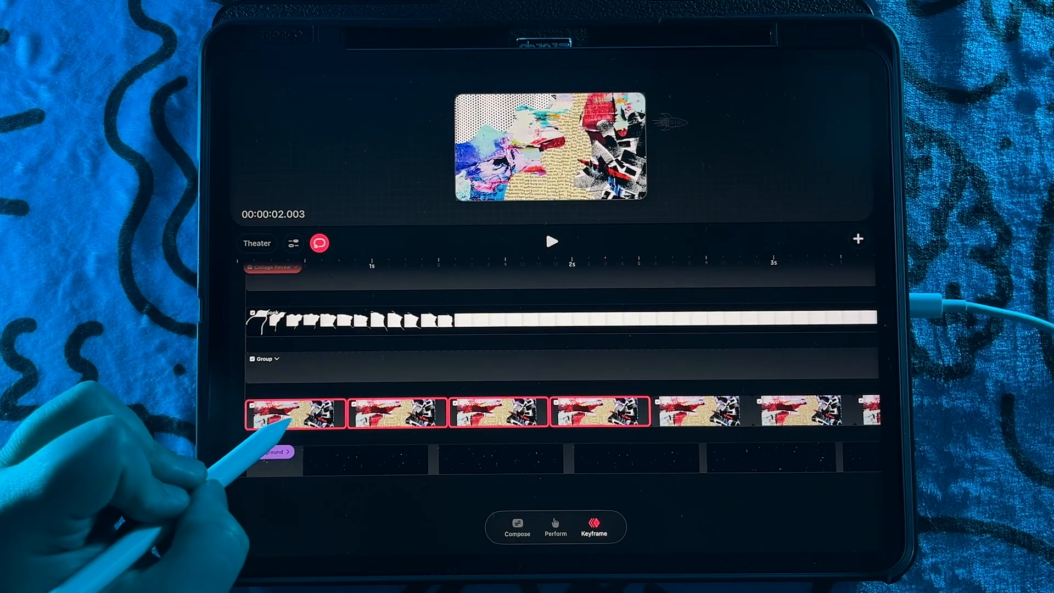
# - Shrink the timeline to its floating mini view and open Movie Settings
pyautogui.click(295, 414)
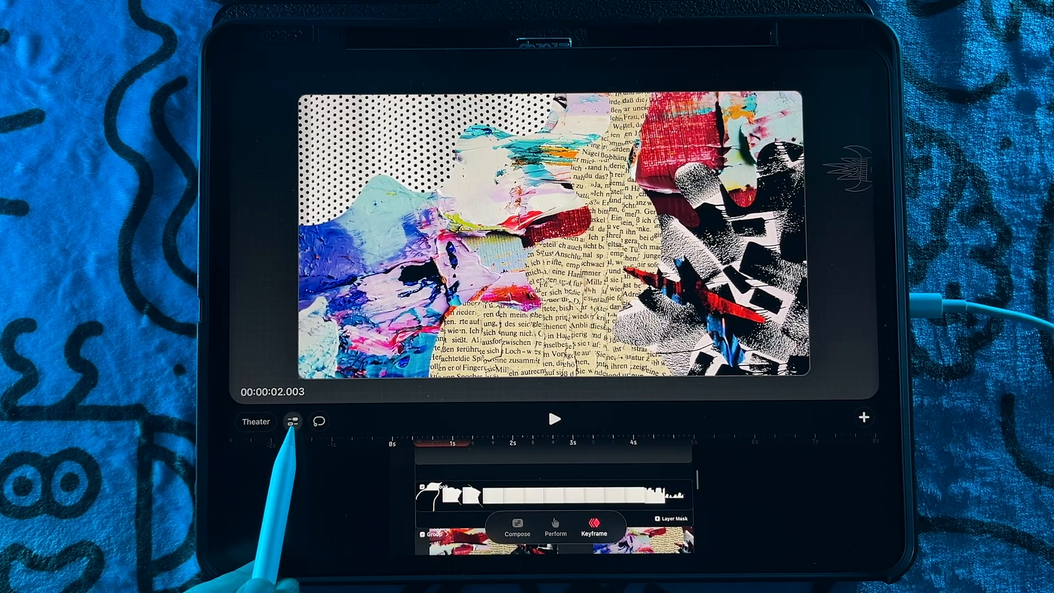
pyautogui.click(292, 422)
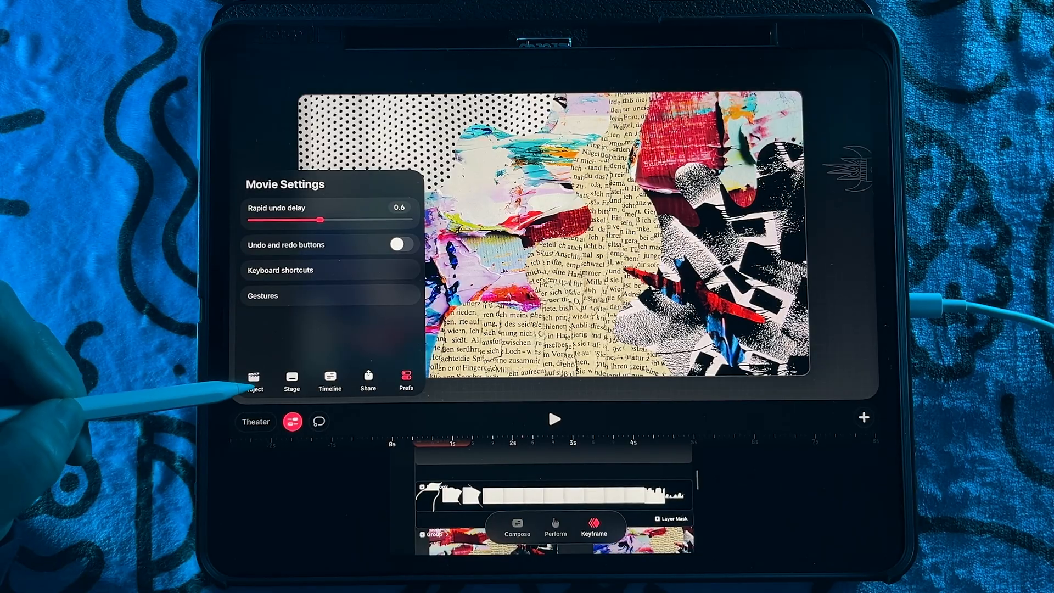
# - Review rapid undo delay, undo/redo buttons, keyboard shortcuts and gestures in the Prefs tab
pyautogui.click(253, 381)
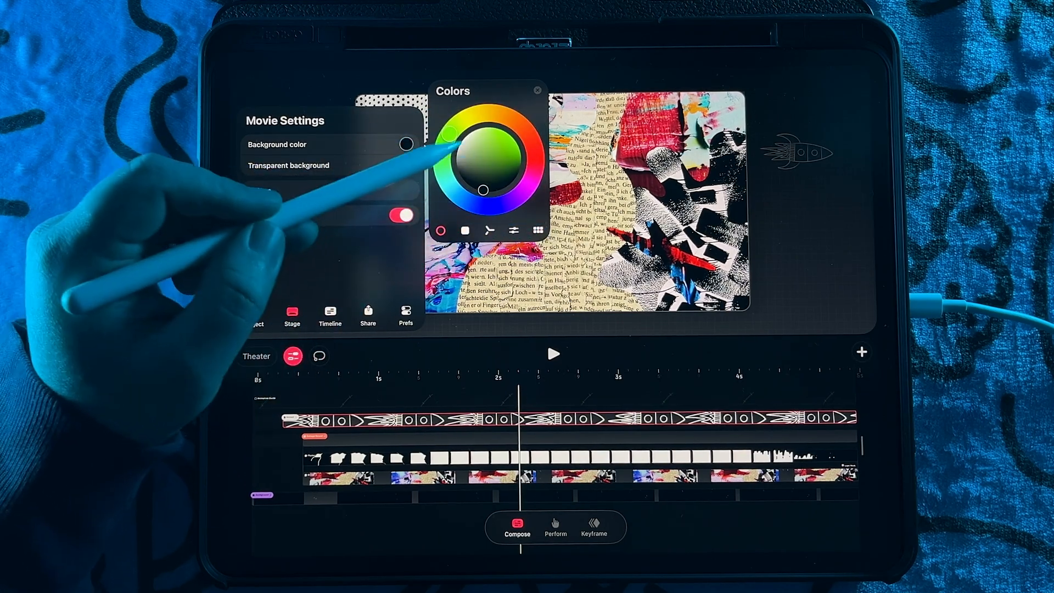
# - Show the black #000000 stage background colour as HSB and hexadecimal values
pyautogui.click(513, 231)
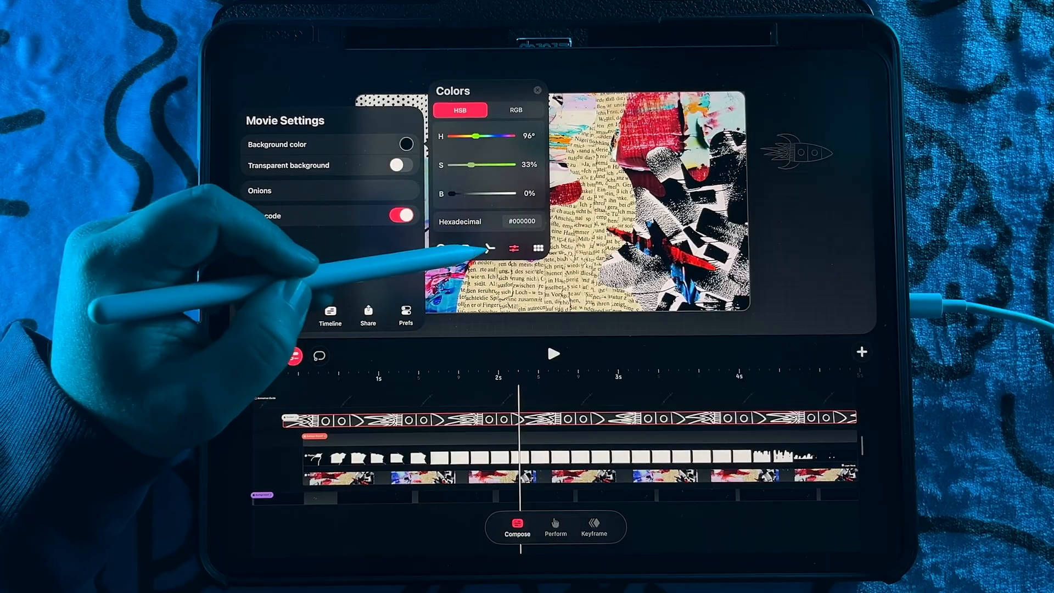
pyautogui.click(536, 249)
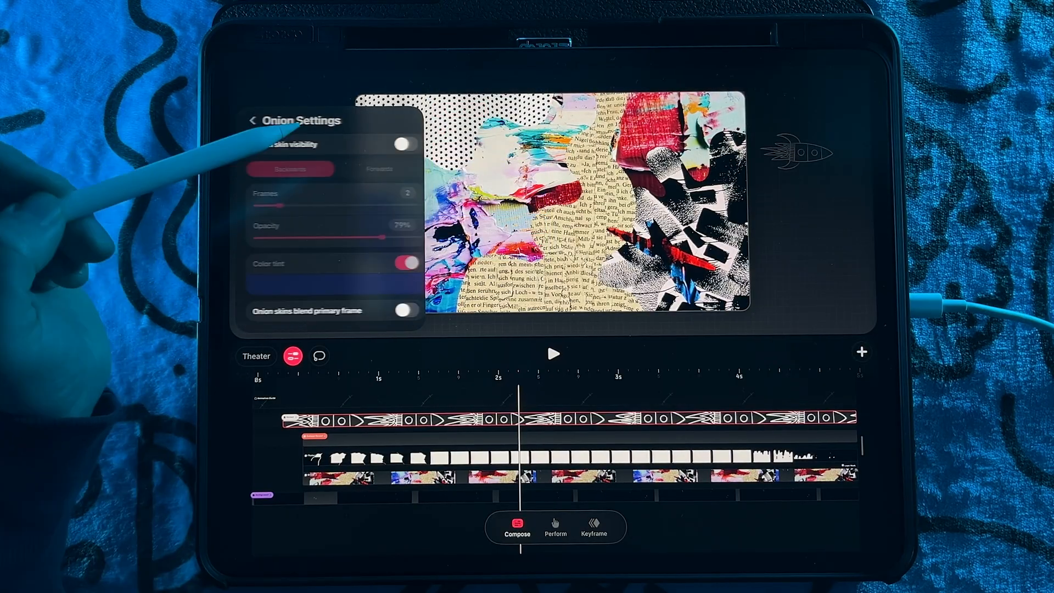
# - Switch Movie Settings from Onion Settings to the Timeline tab to show Loop, Ping Pong and One Shot
pyautogui.click(402, 143)
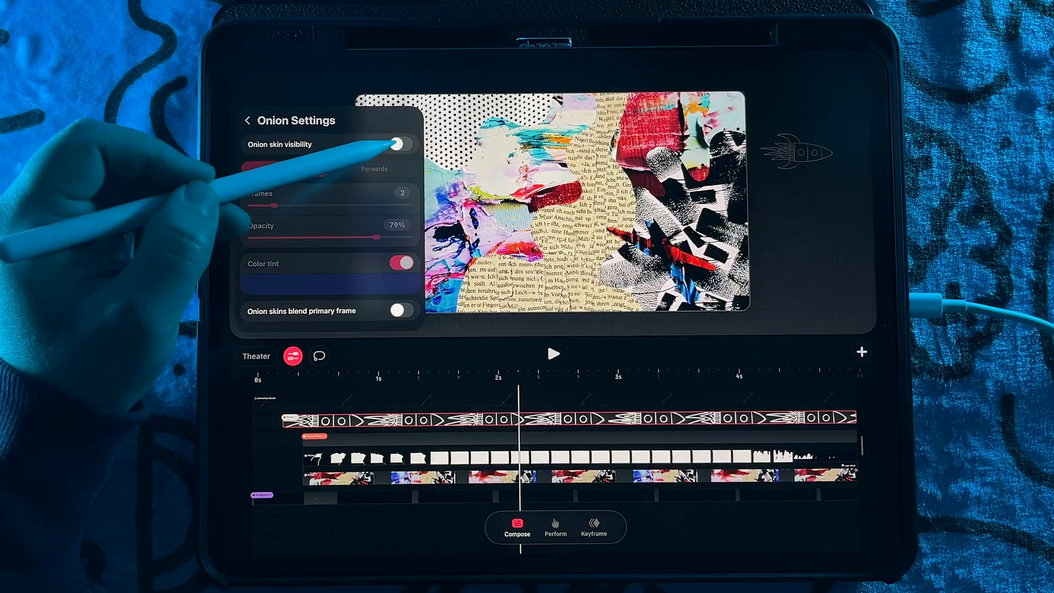
pyautogui.click(402, 144)
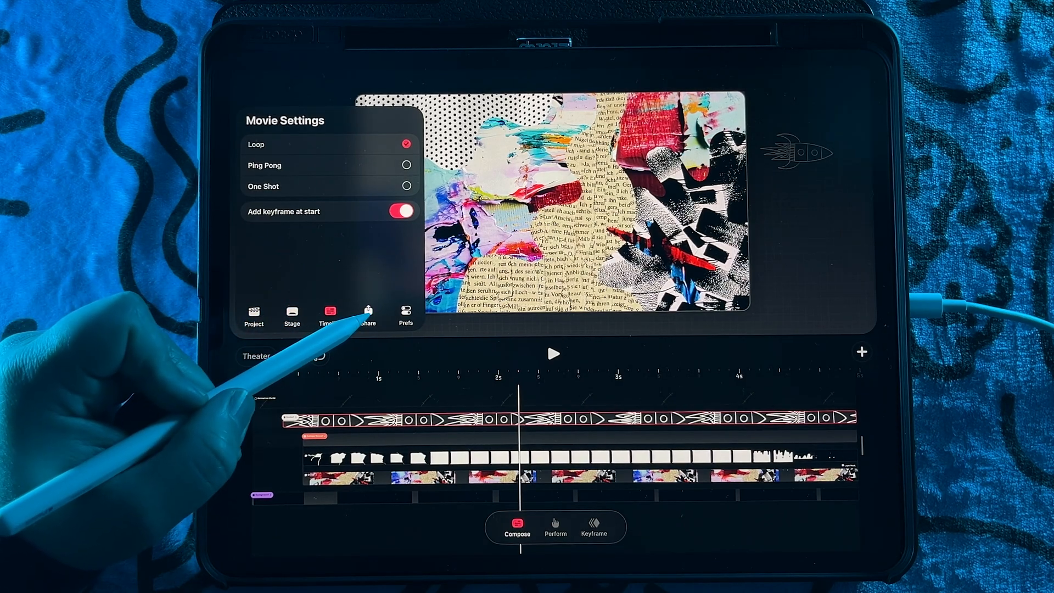
# - Show the Share export list, preview Advanced export's format options, then return to Share
pyautogui.click(367, 316)
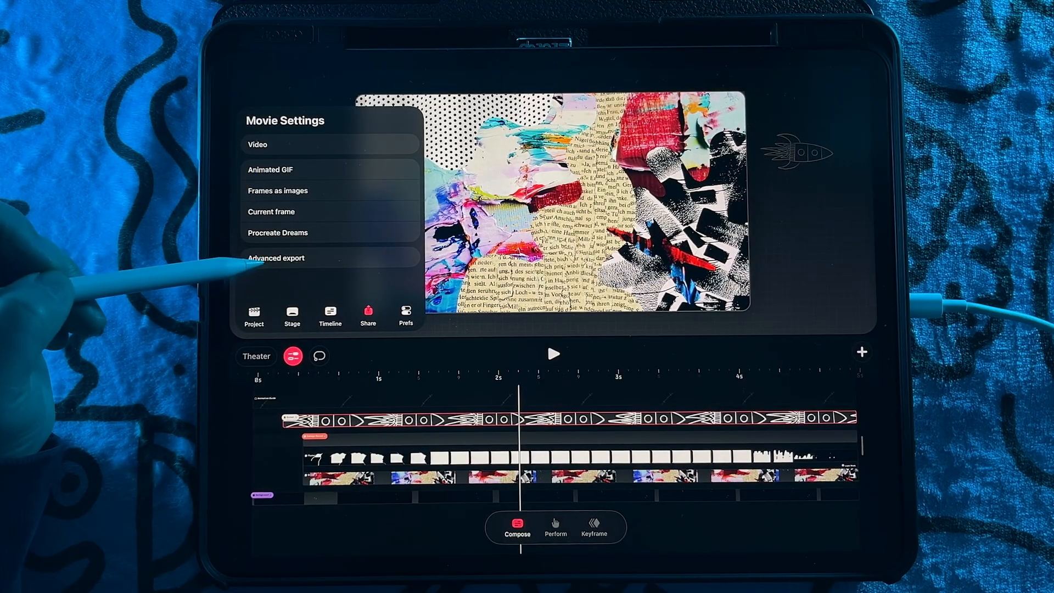
pyautogui.click(276, 258)
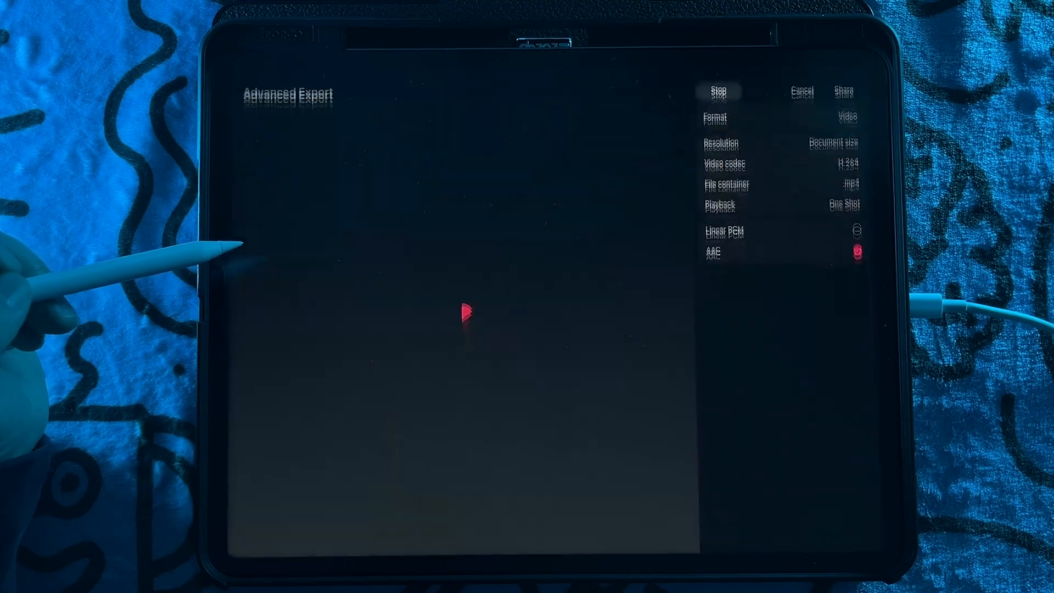
pyautogui.click(718, 90)
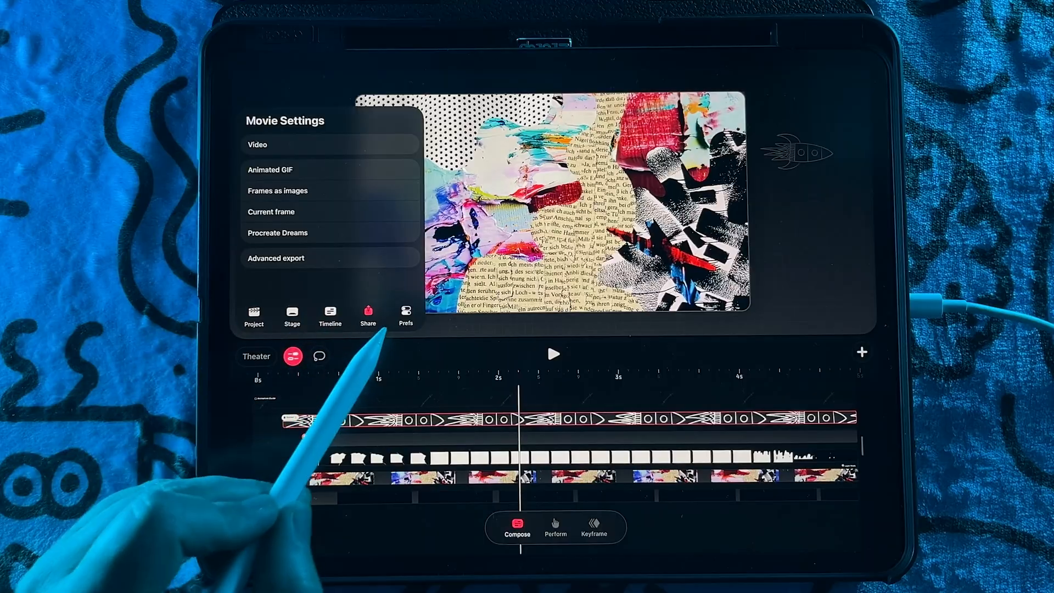
# - View the undo preferences under Prefs, then enter Flipbook mode on the blue scribble track
pyautogui.click(405, 316)
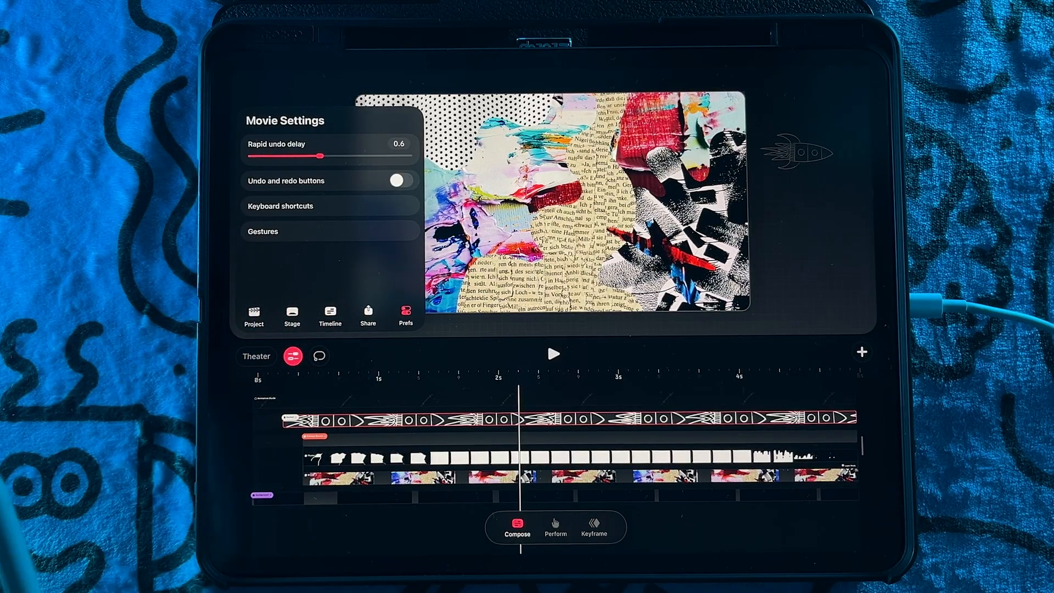
pyautogui.click(862, 352)
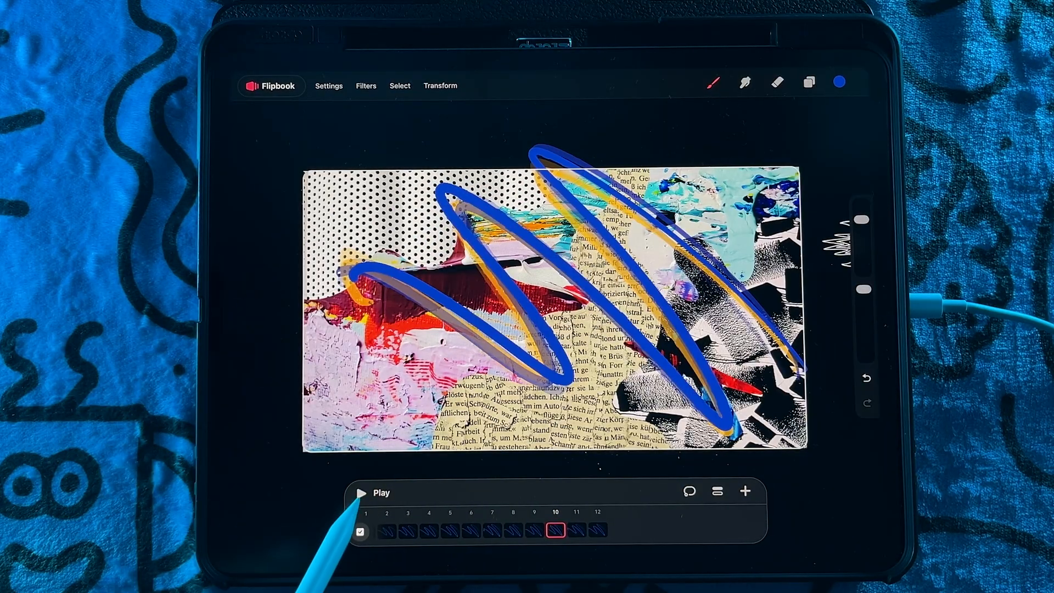
# - Select frames 3 to 9 in the top row of the flipbook frame strip
pyautogui.click(360, 493)
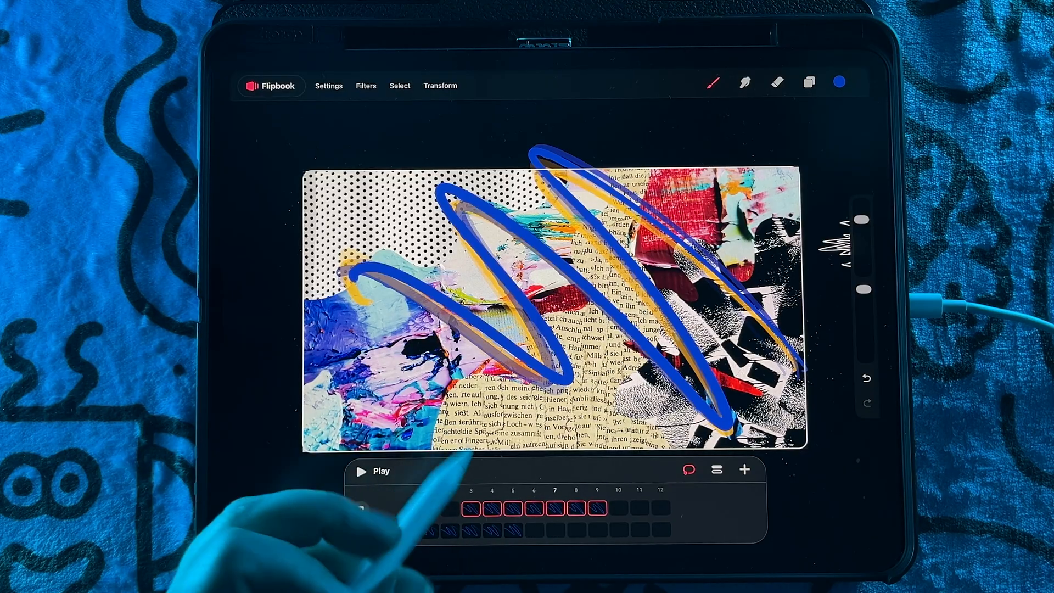
# - Preview Flip, Clear and Delete for the selected frames, then frame 3's Insert and Duration options
pyautogui.click(471, 507)
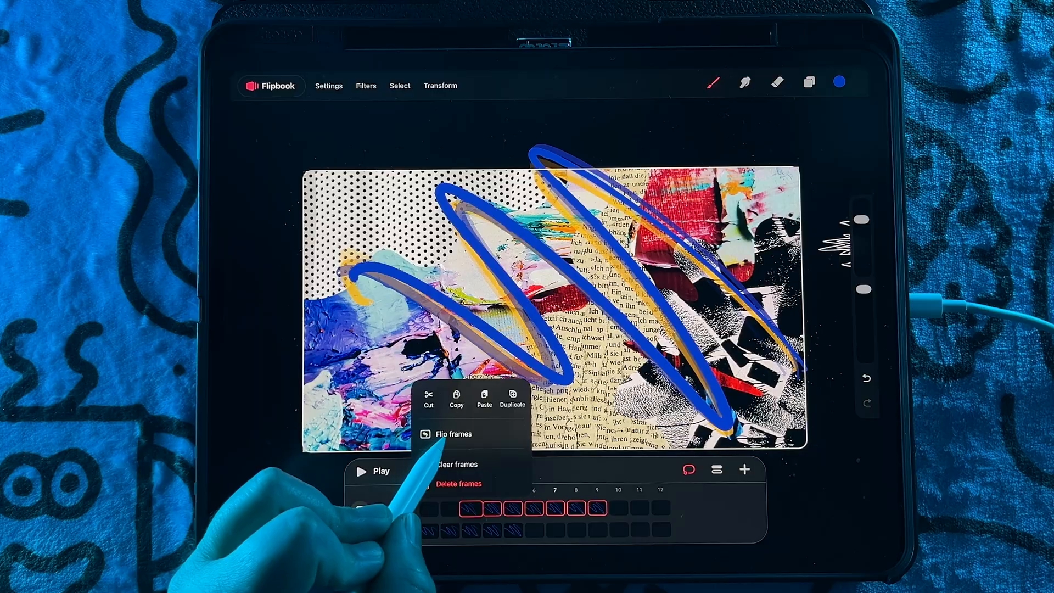
pyautogui.click(453, 434)
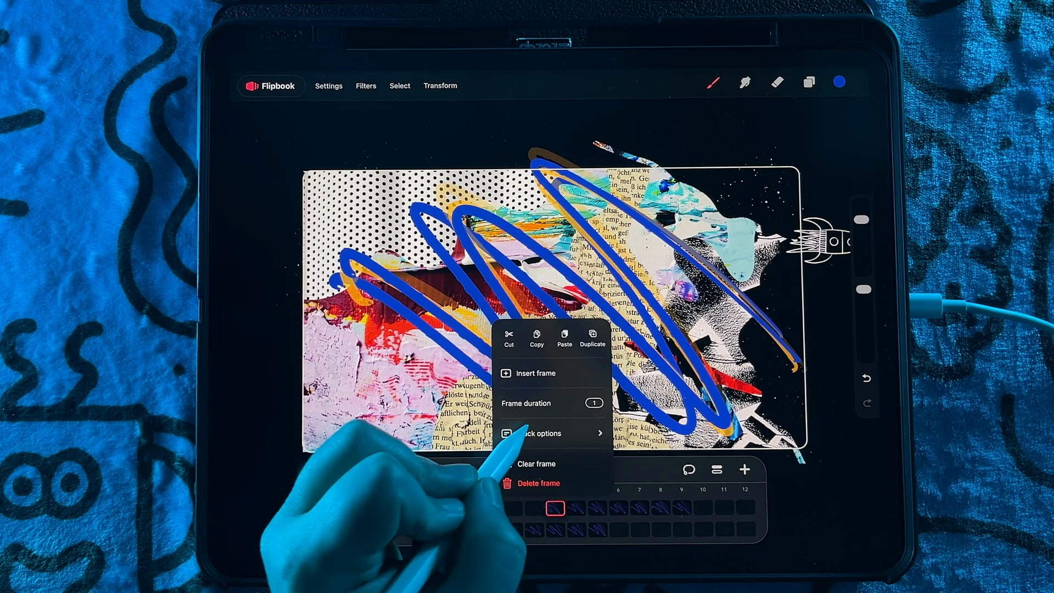
pyautogui.click(593, 404)
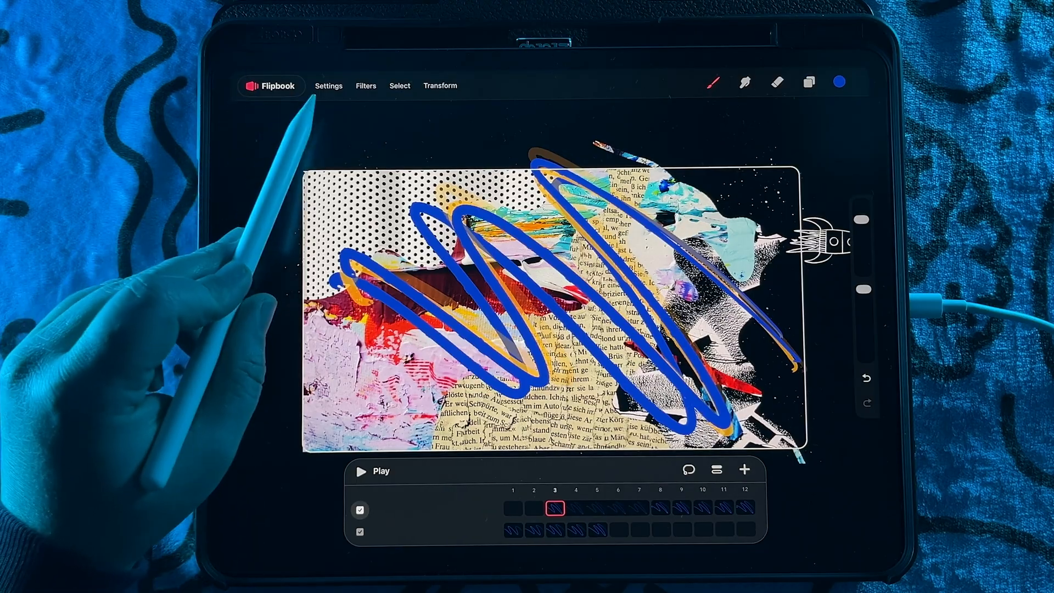
# - Browse the flipbook settings' Add, Canvas and Onions tabs, ending on the Prefs tab
pyautogui.click(329, 86)
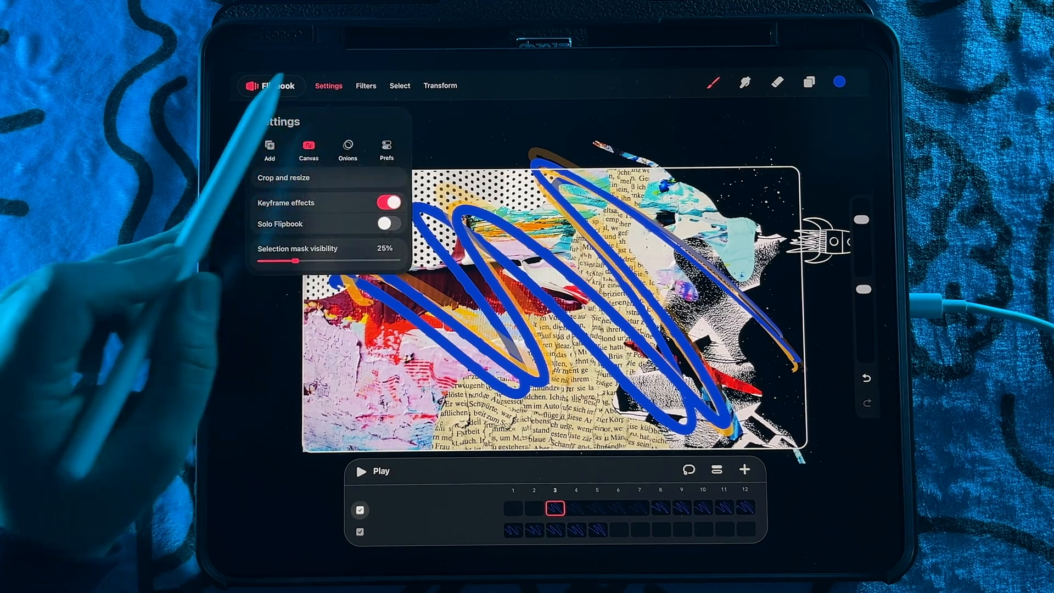
pyautogui.click(269, 149)
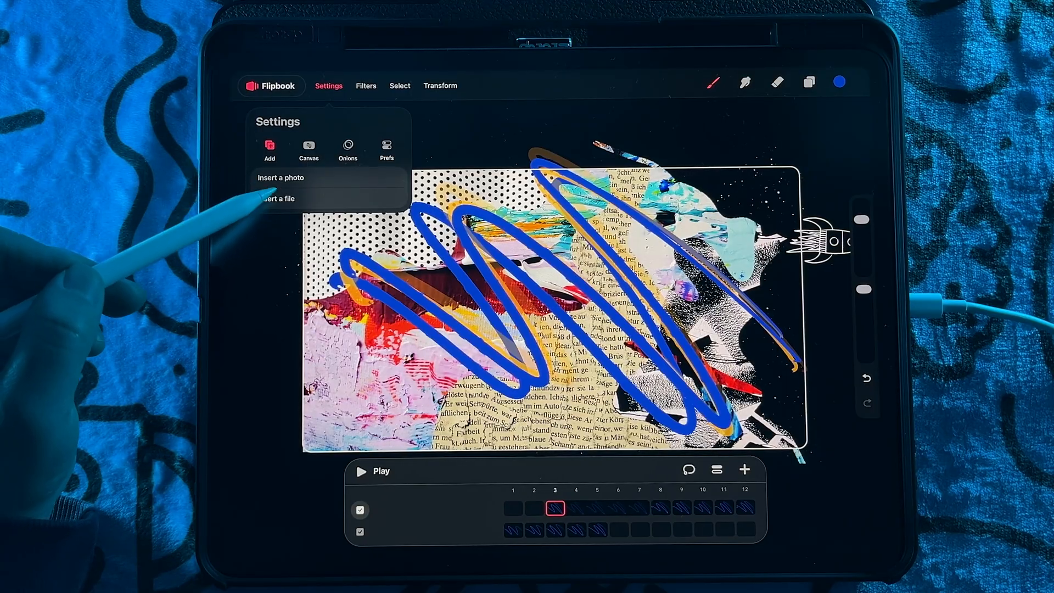
pyautogui.moveTo(303, 229)
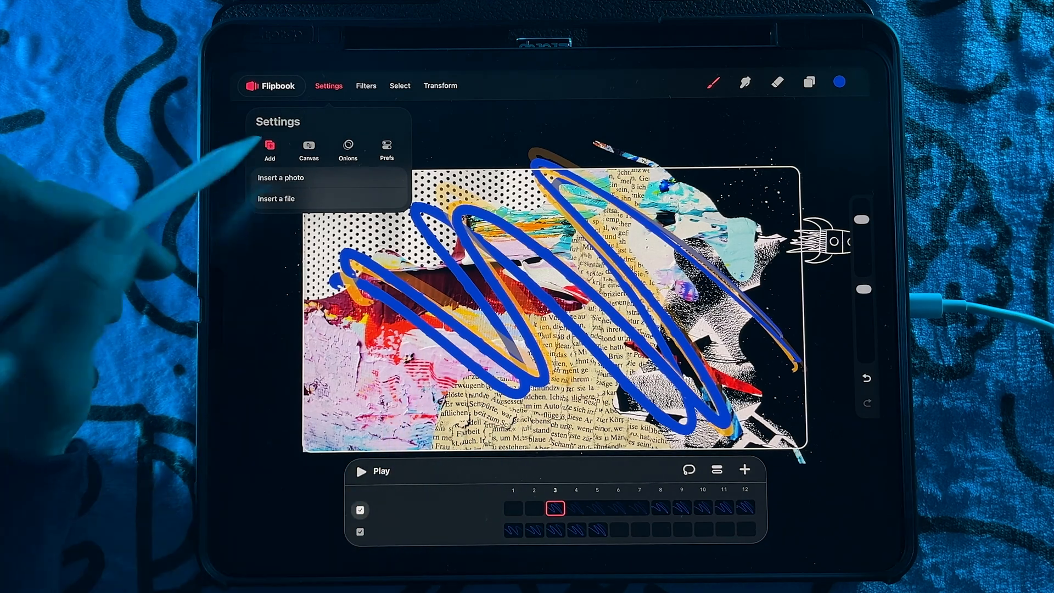
pyautogui.click(308, 149)
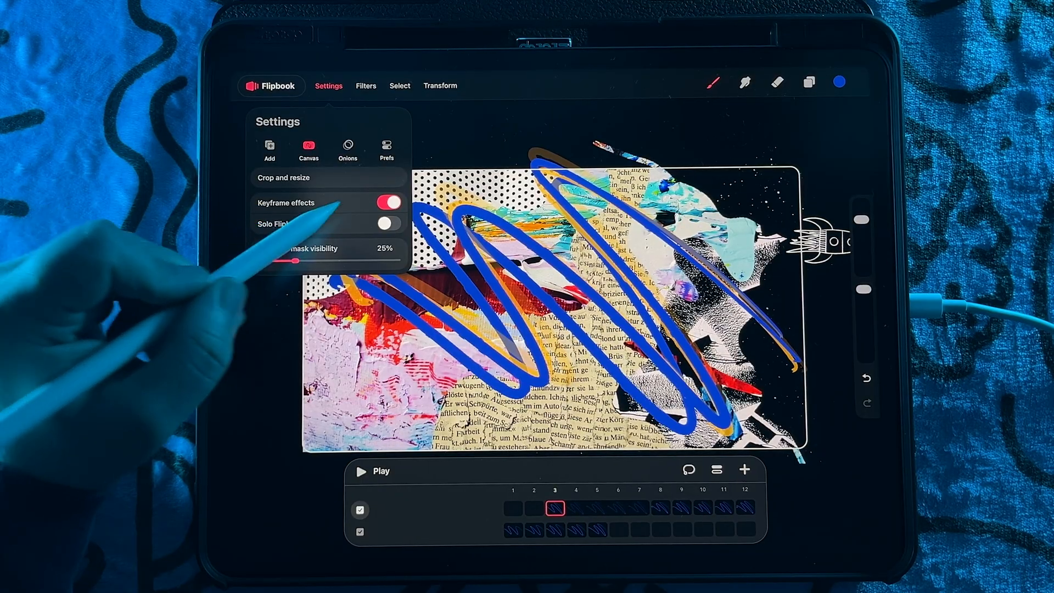
pyautogui.click(386, 224)
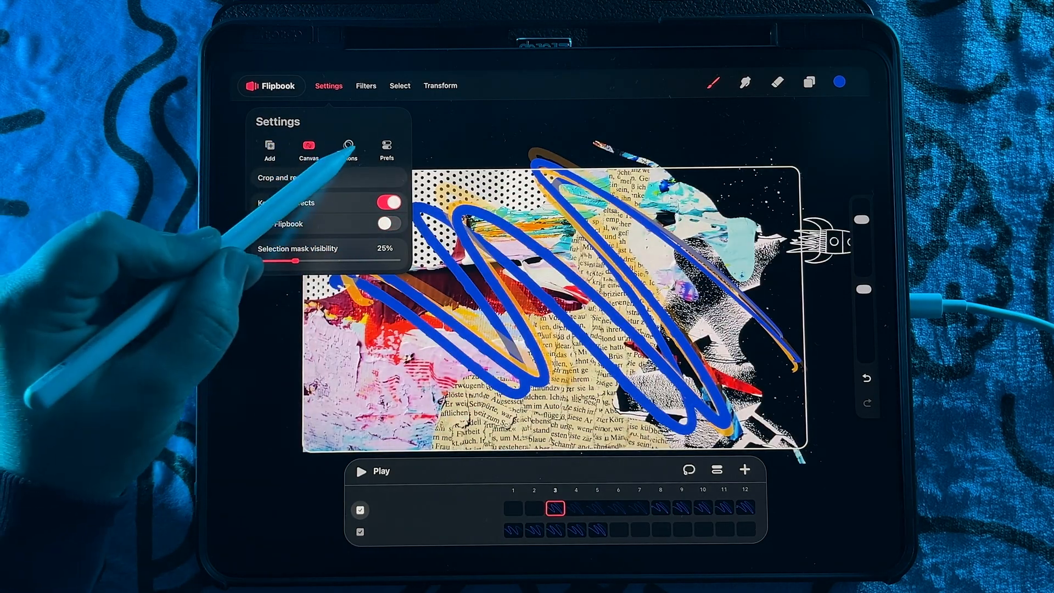
pyautogui.click(348, 148)
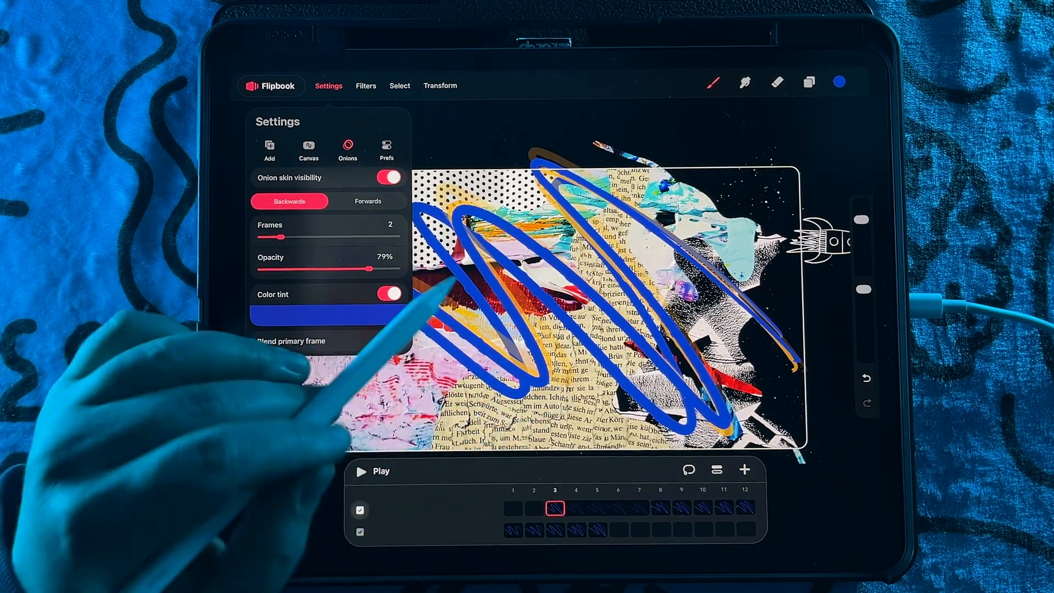
pyautogui.click(386, 148)
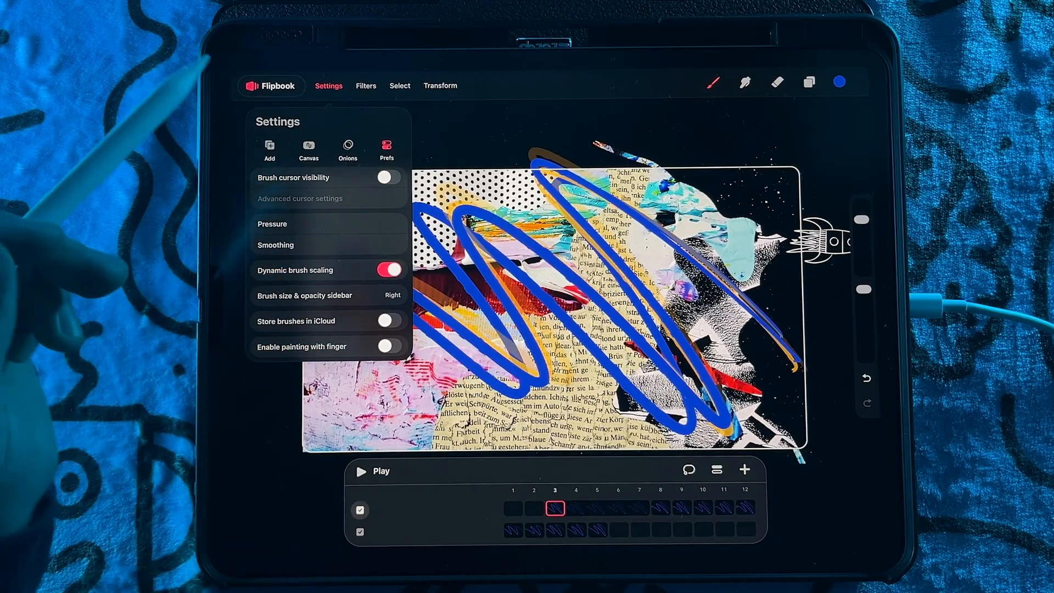
# - Show the flipbook's adjustment filters, including Hue Saturation Brightness, Gaussian Blur, Noise and Sharpen
pyautogui.click(366, 85)
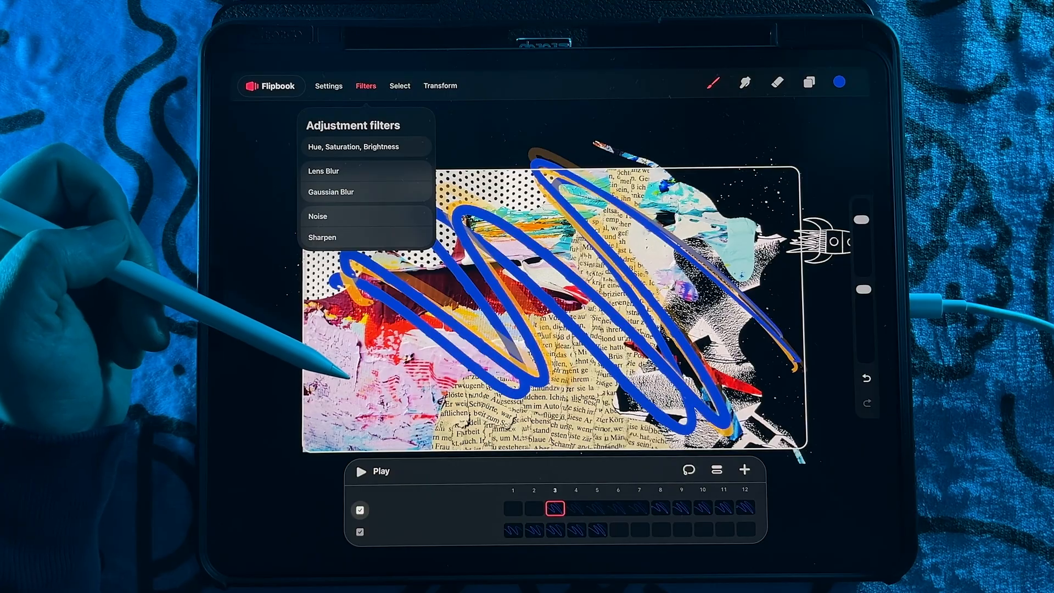
pyautogui.moveTo(303, 336)
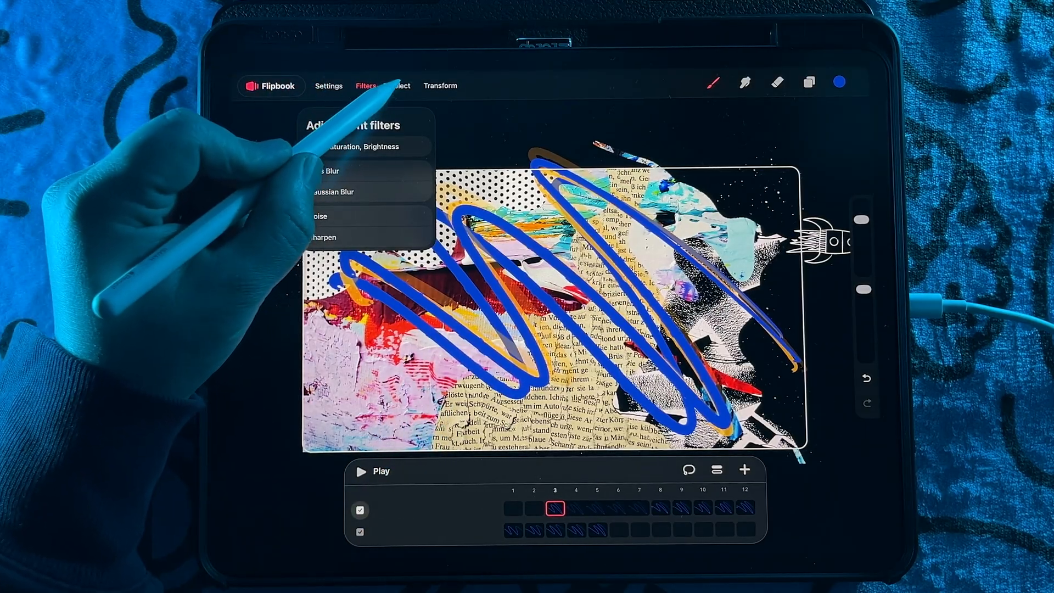
# - Preview the selection tools, exit them, then bring up the Uniform, Freeform, Distort and Warp transforms
pyautogui.click(399, 85)
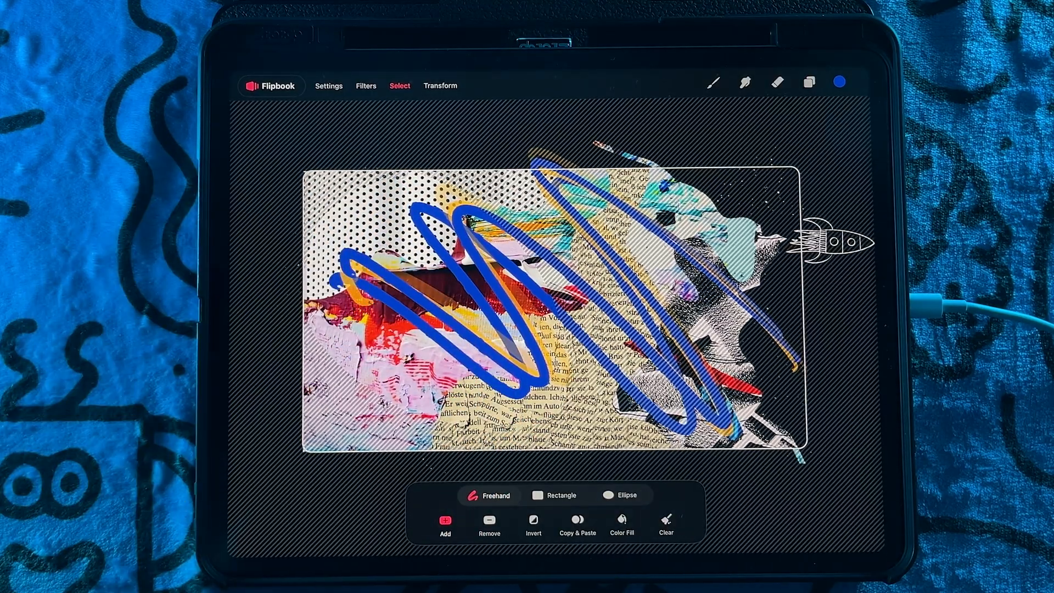
pyautogui.click(577, 524)
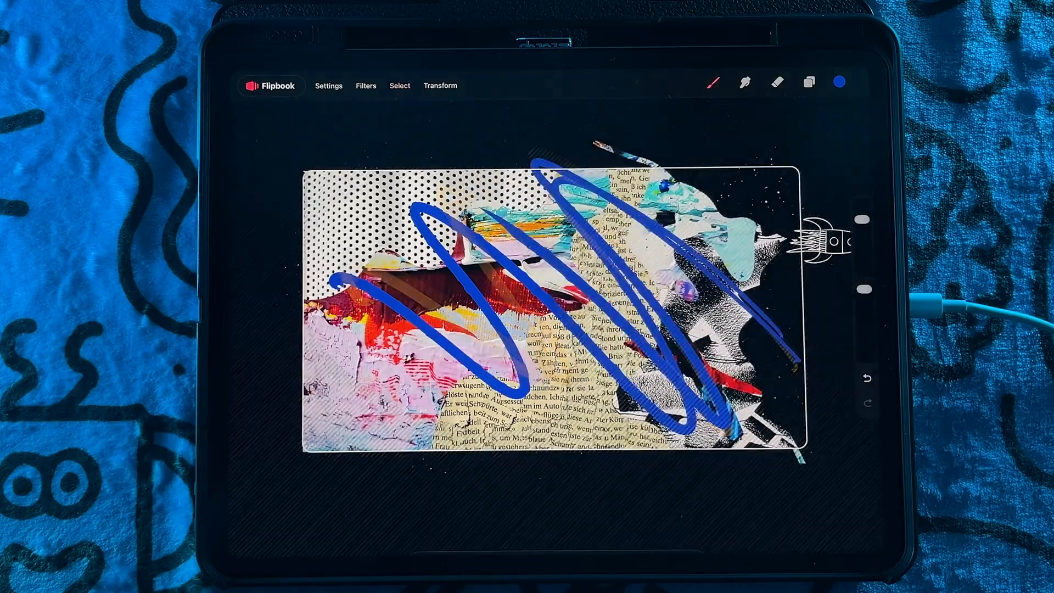
pyautogui.click(440, 85)
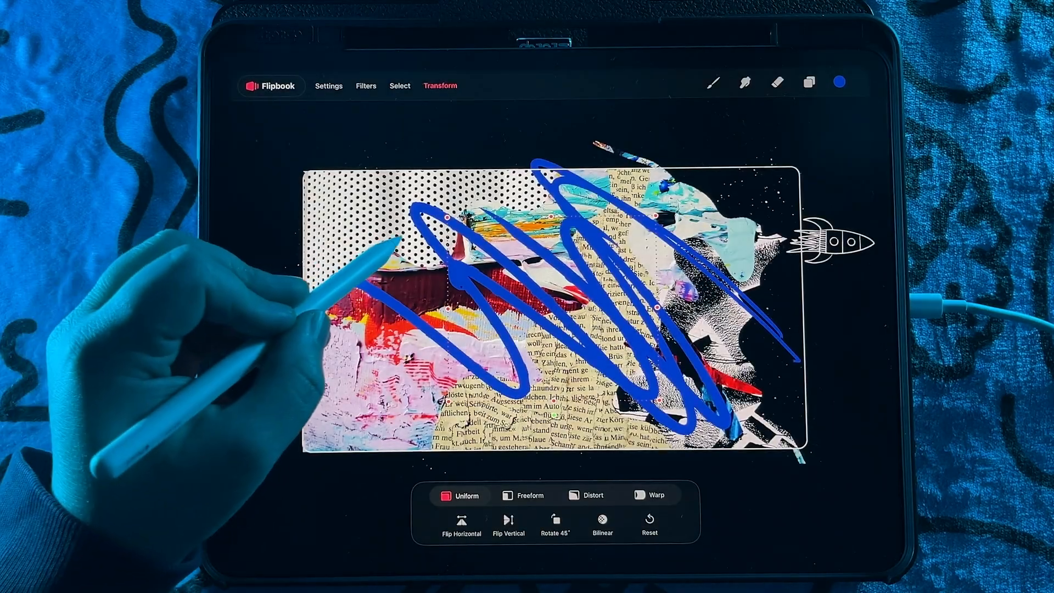